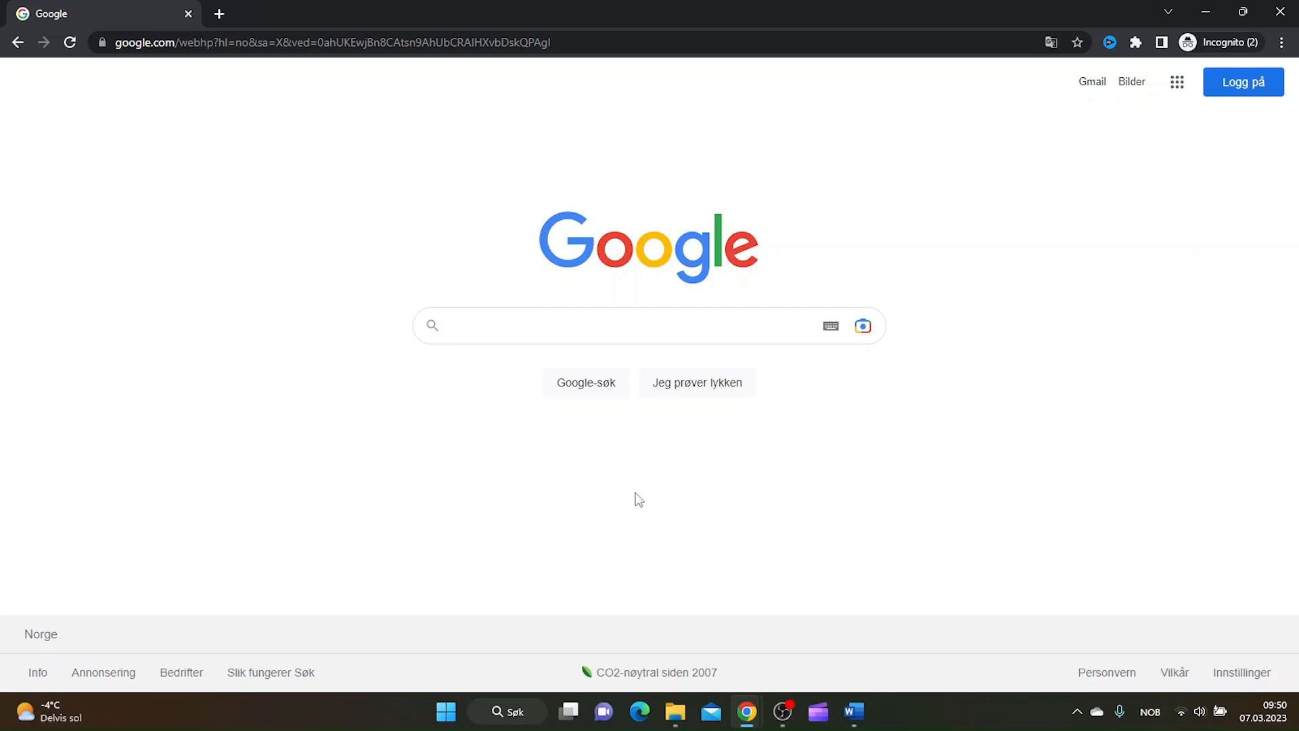
Search Google for 'playstation support page'
click(621, 325)
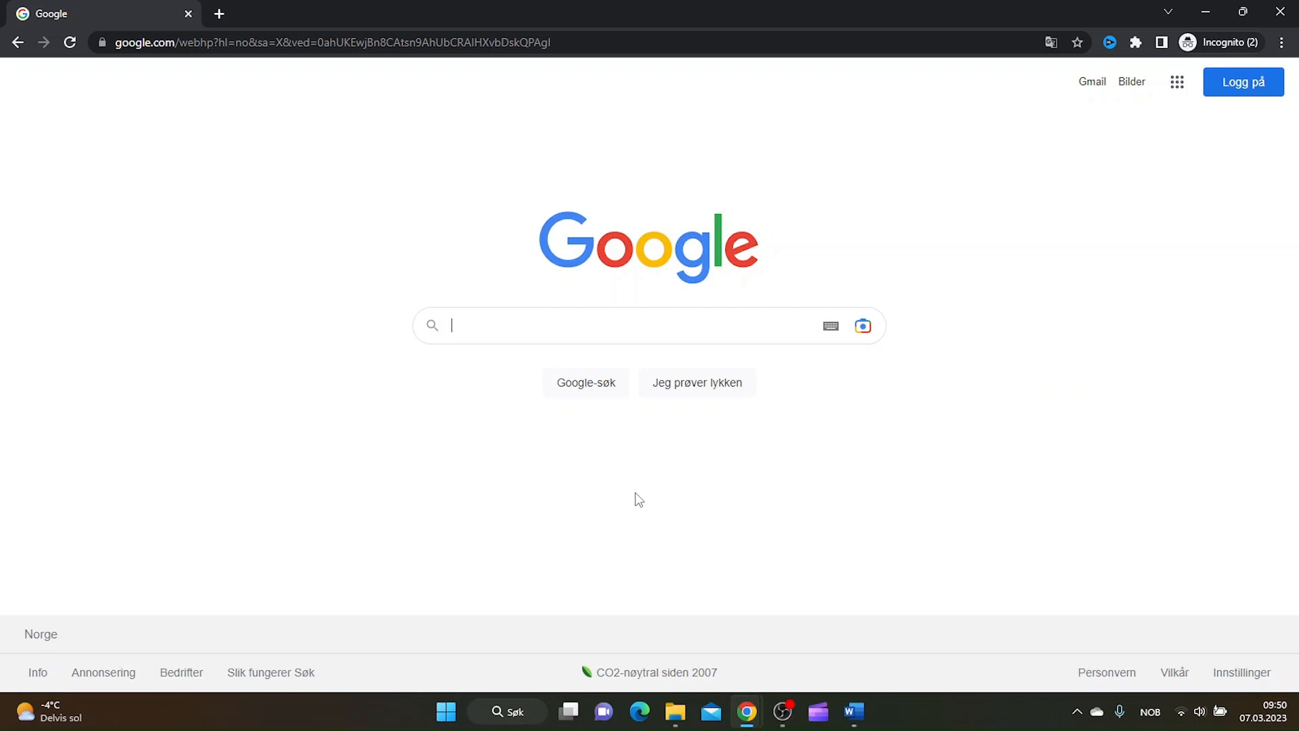
text(playstation support page)
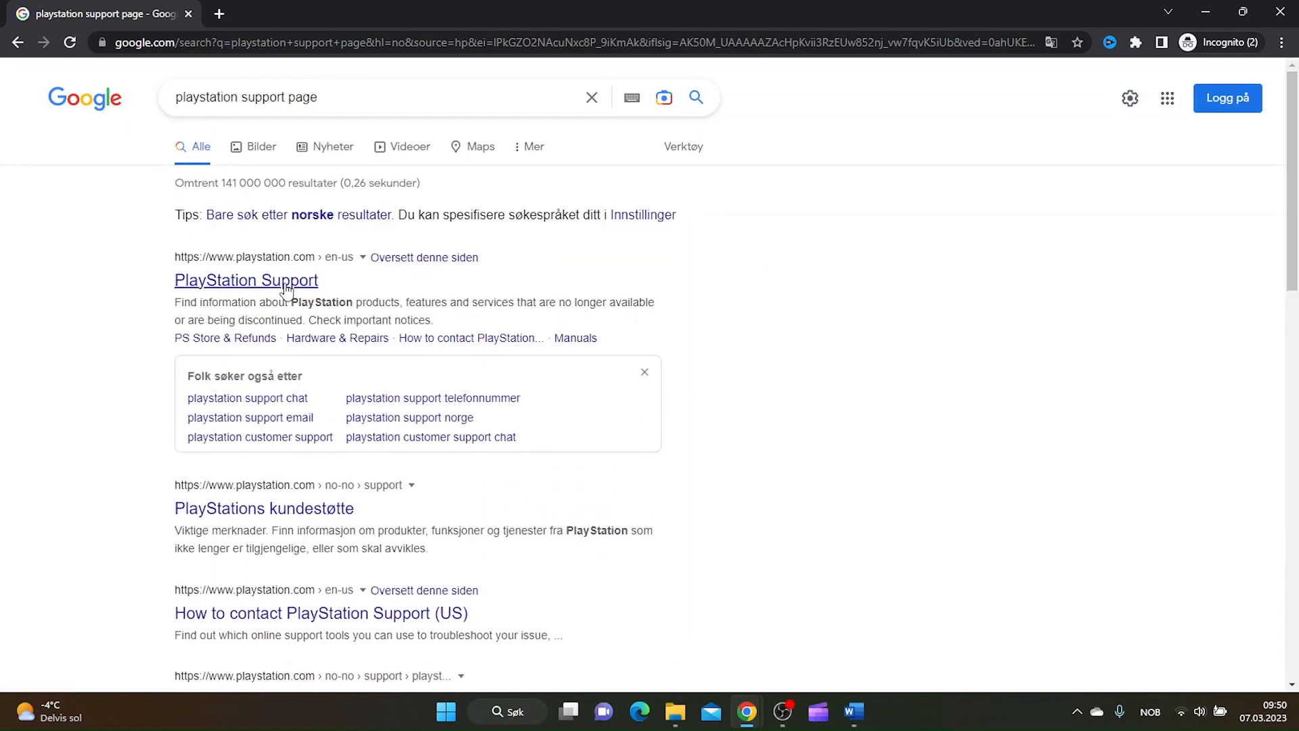
Go to the PlayStation Support result and scroll to the help category tiles
click(245, 280)
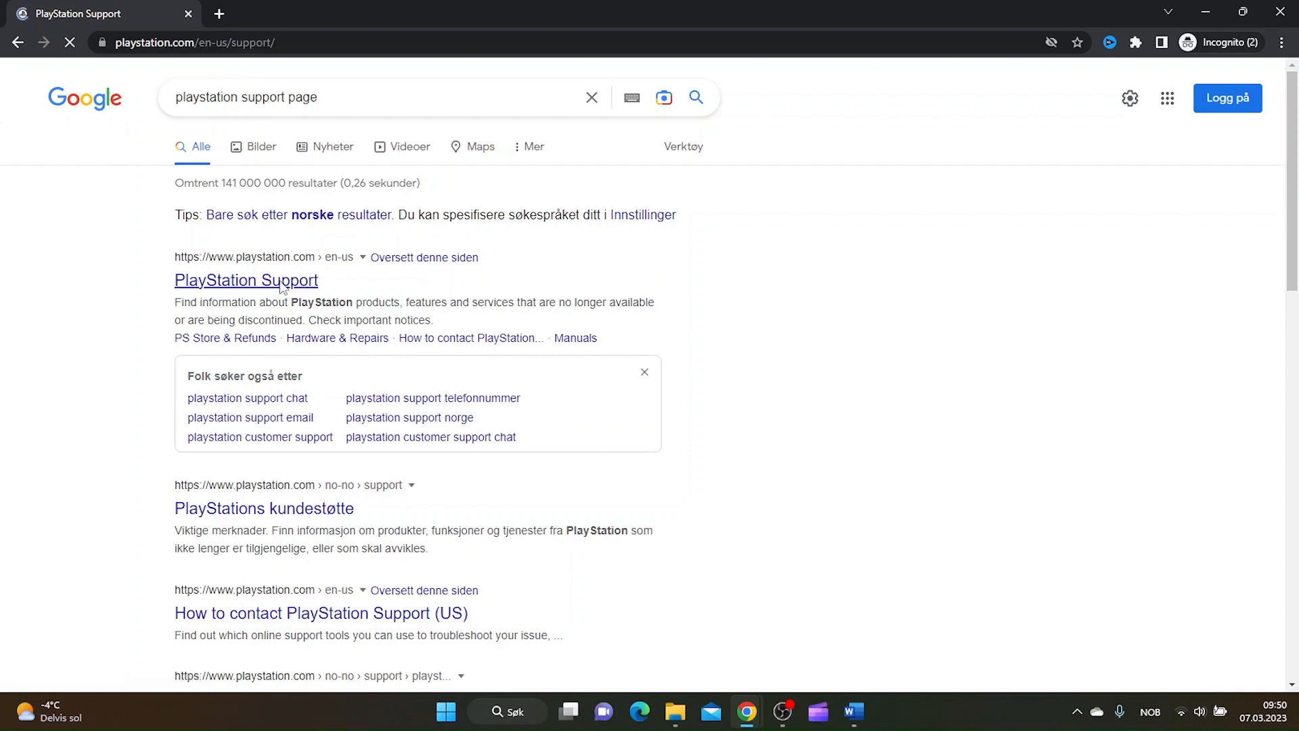
click(245, 278)
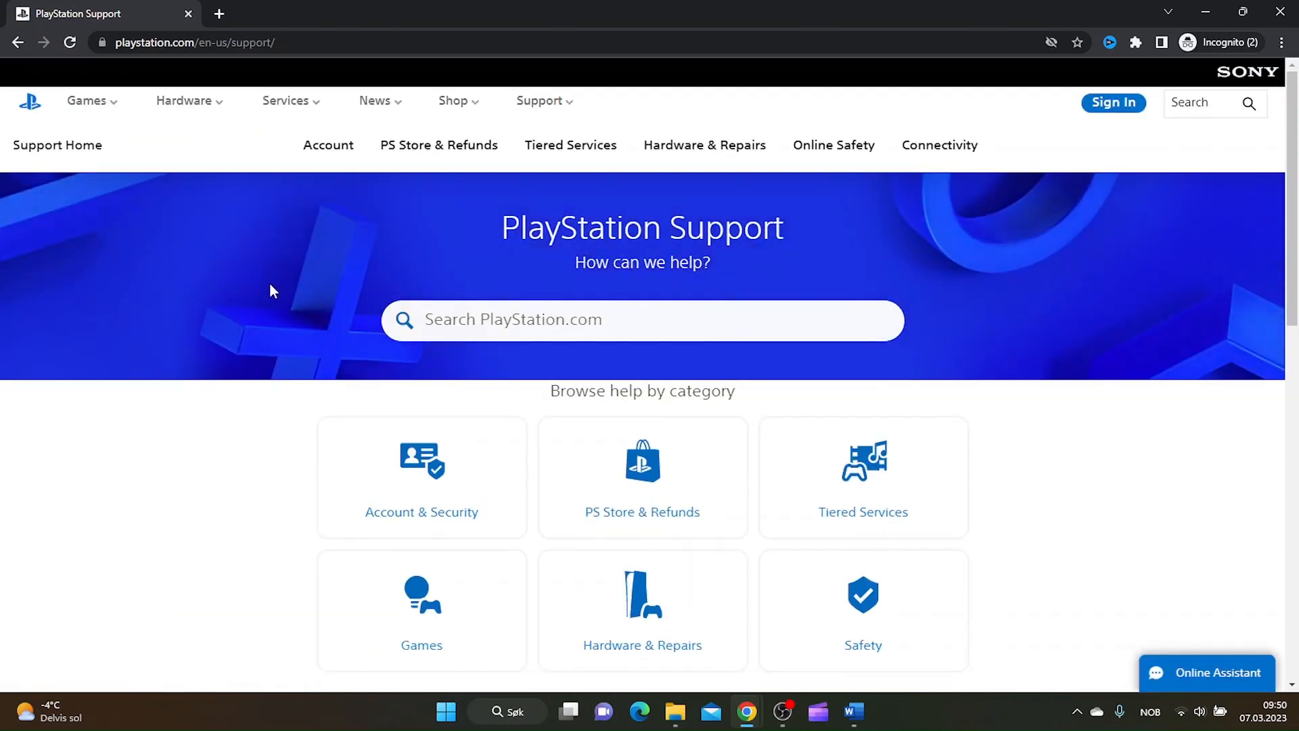
scroll(down, 3)
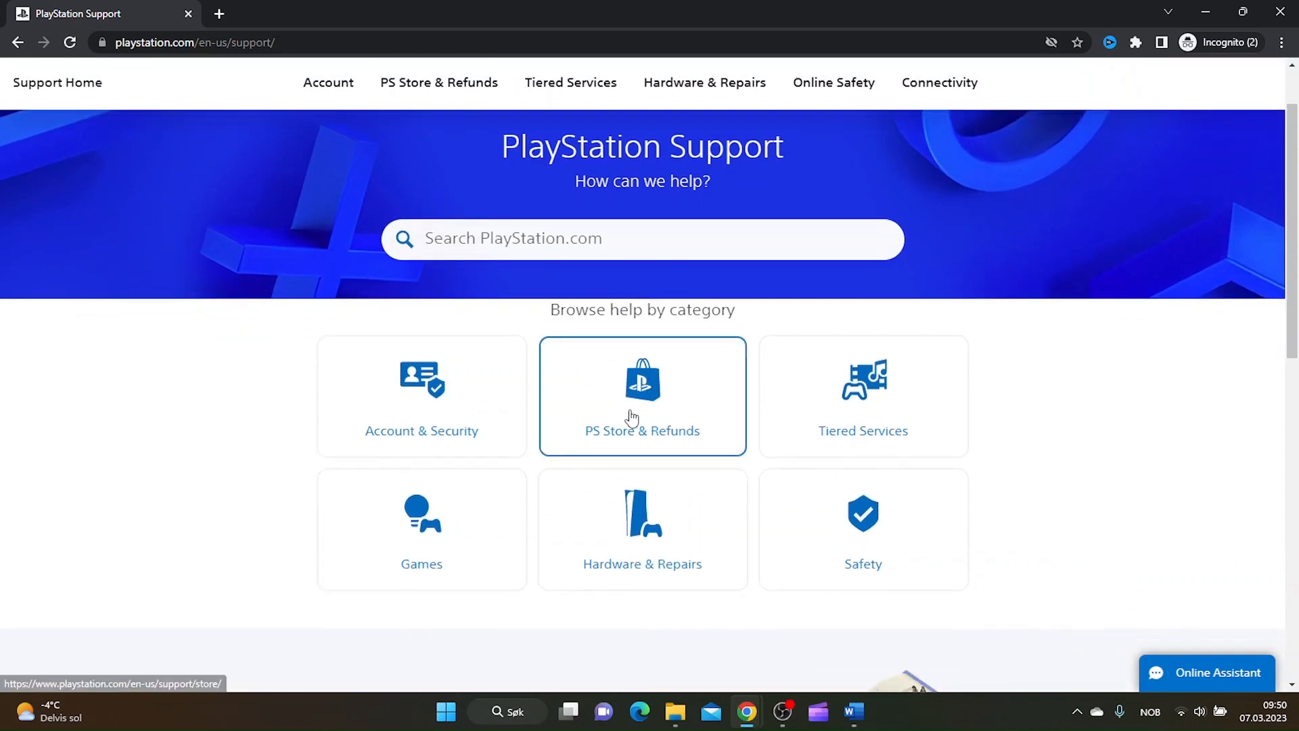
Browse PS Store & Refunds and show the Refunds help topics list
click(642, 397)
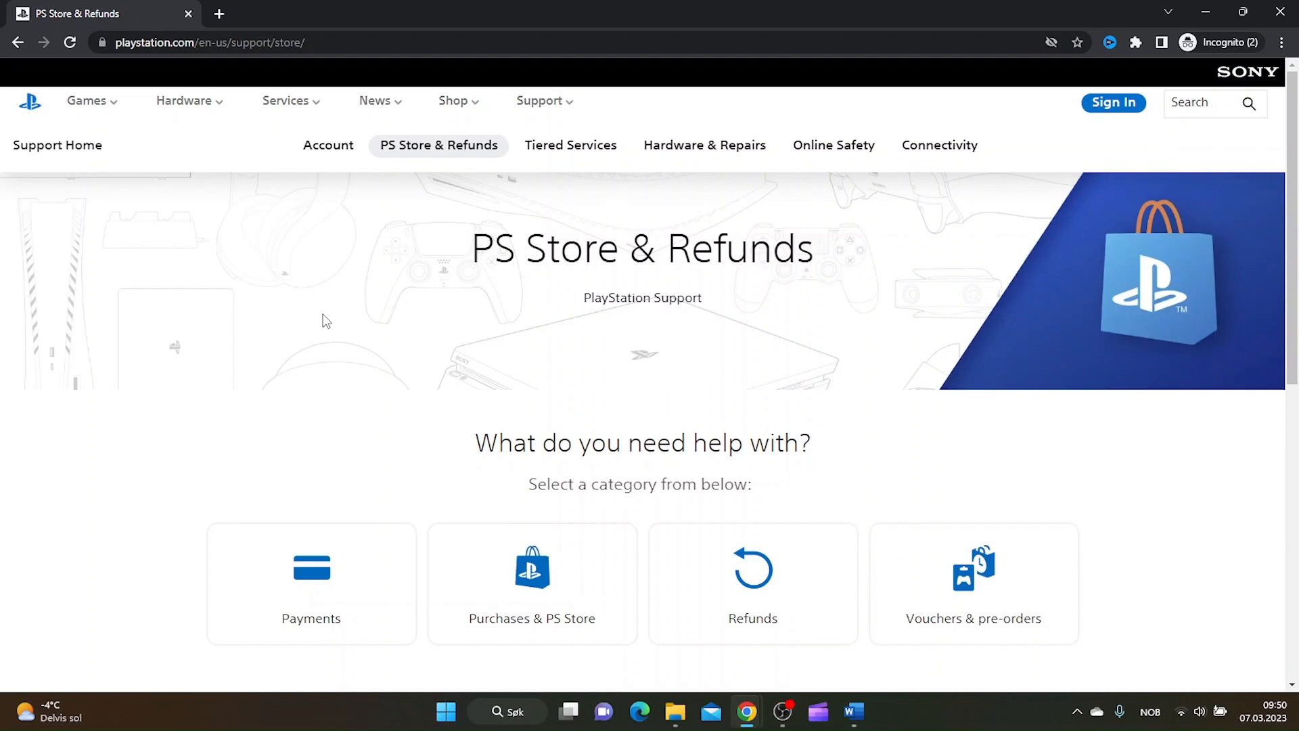
scroll(down, 3)
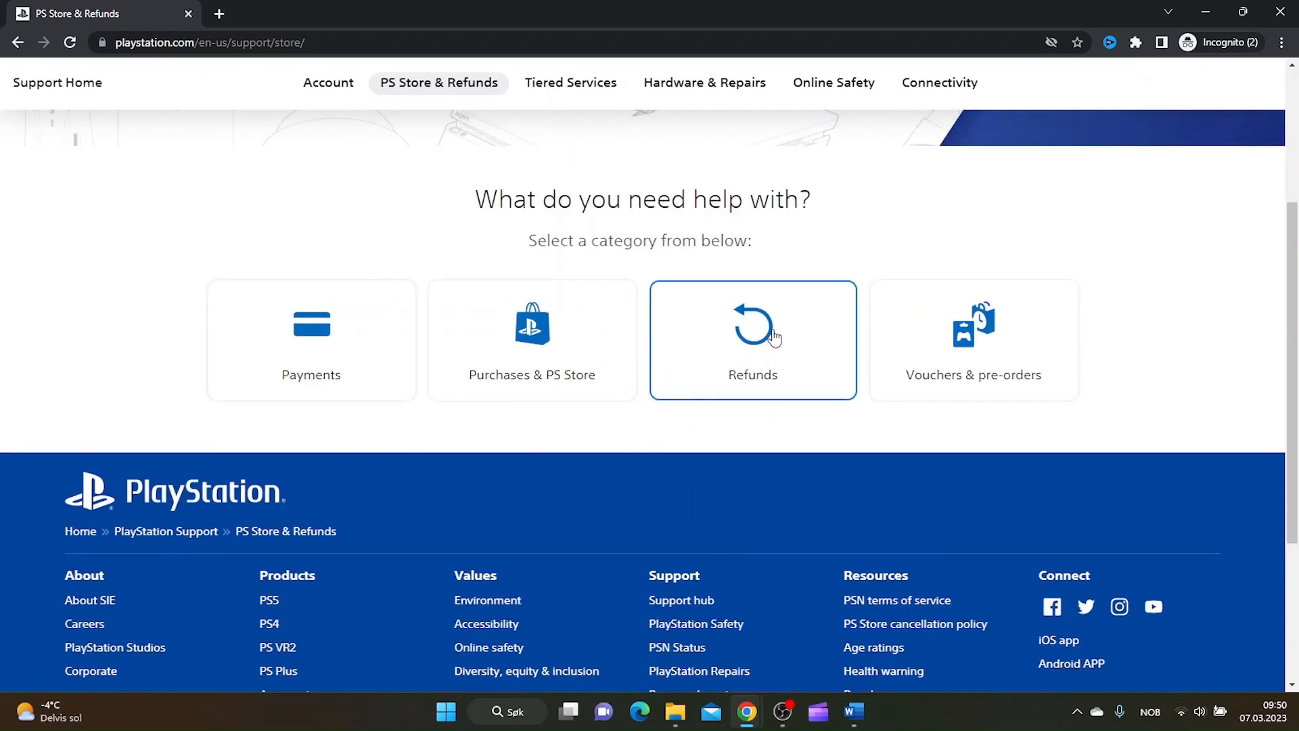
click(753, 340)
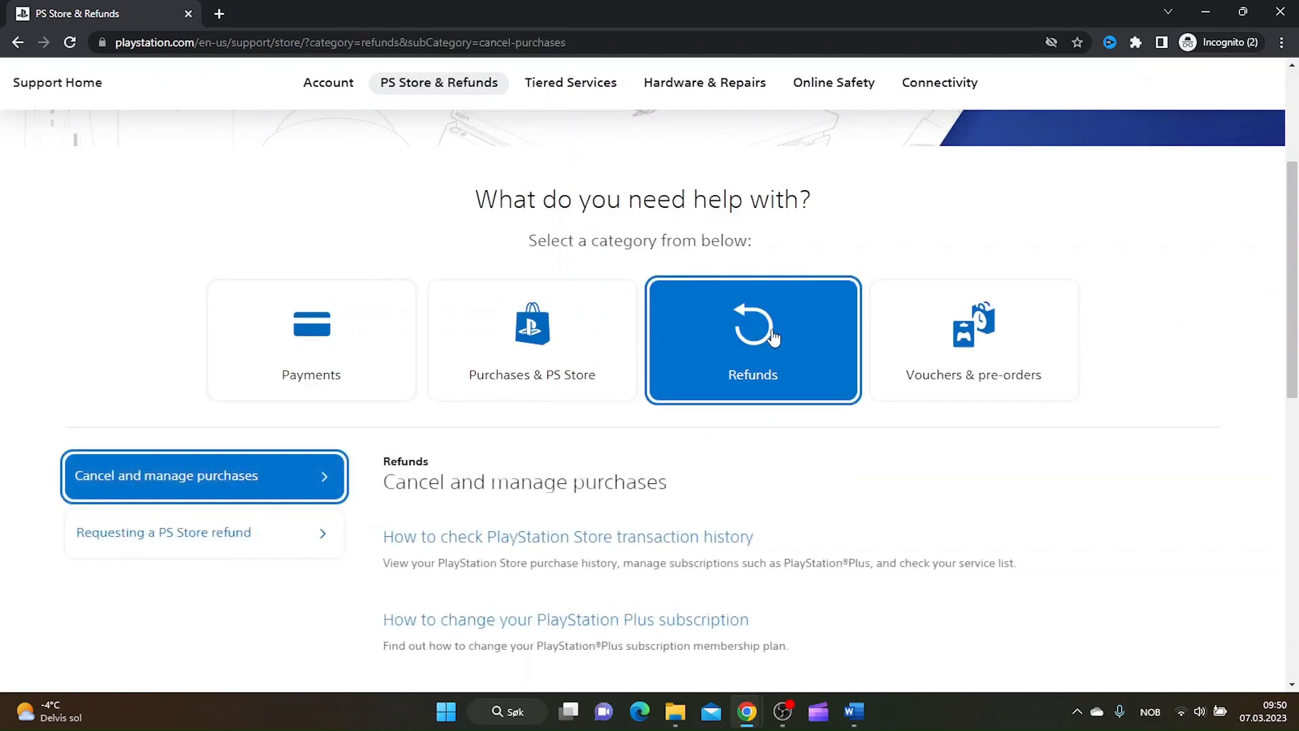
scroll(down, 3)
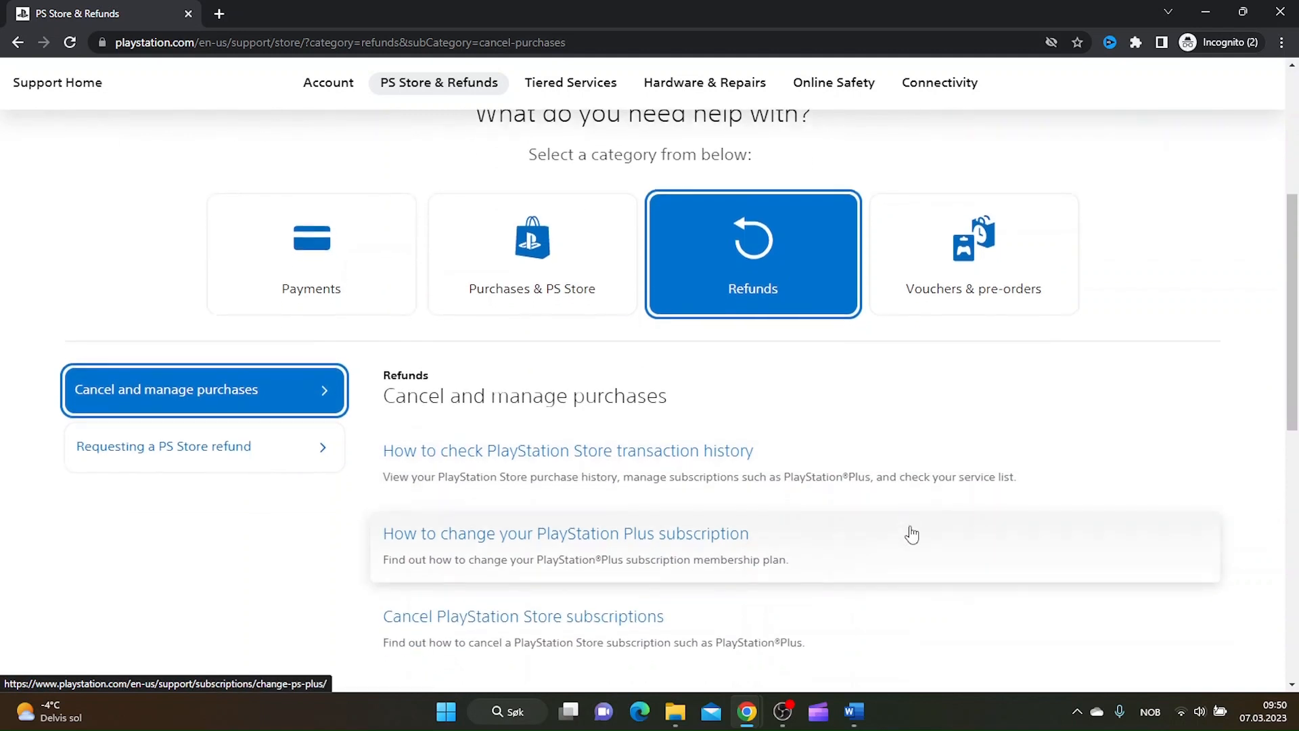
scroll(down, 3)
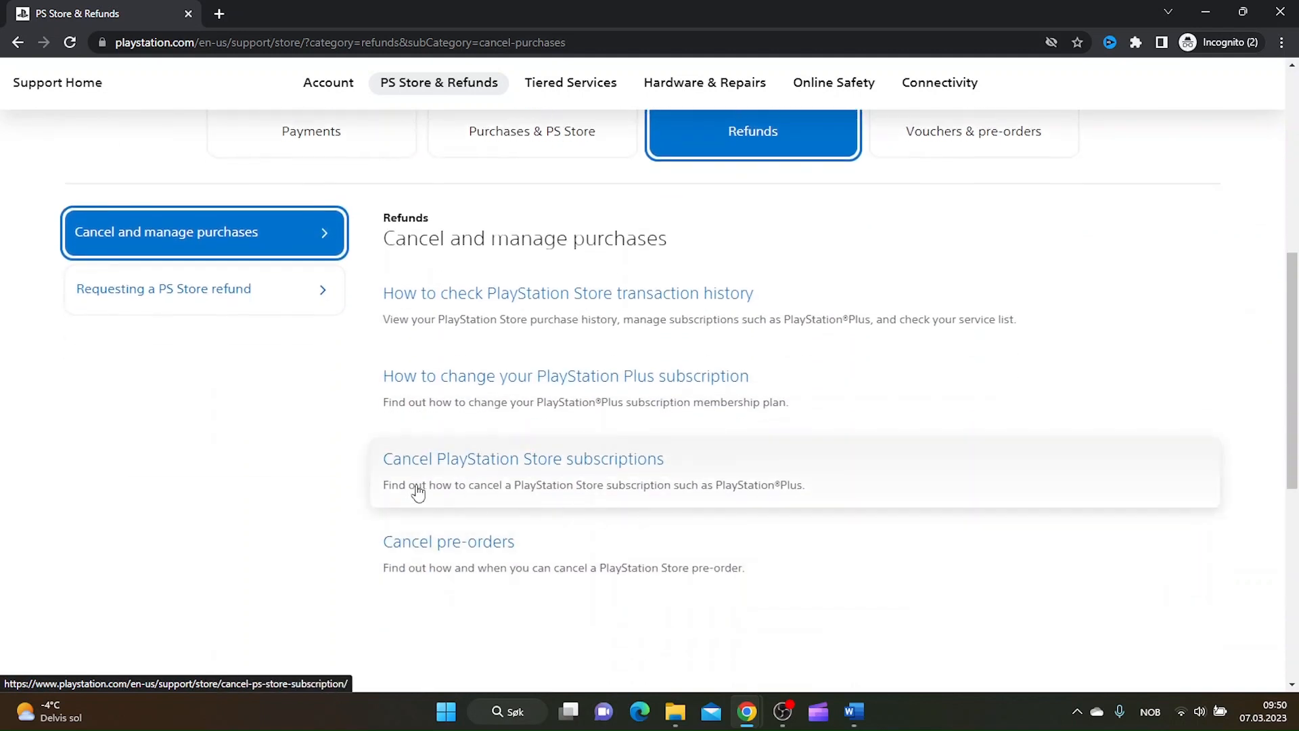
mouse_move(197, 304)
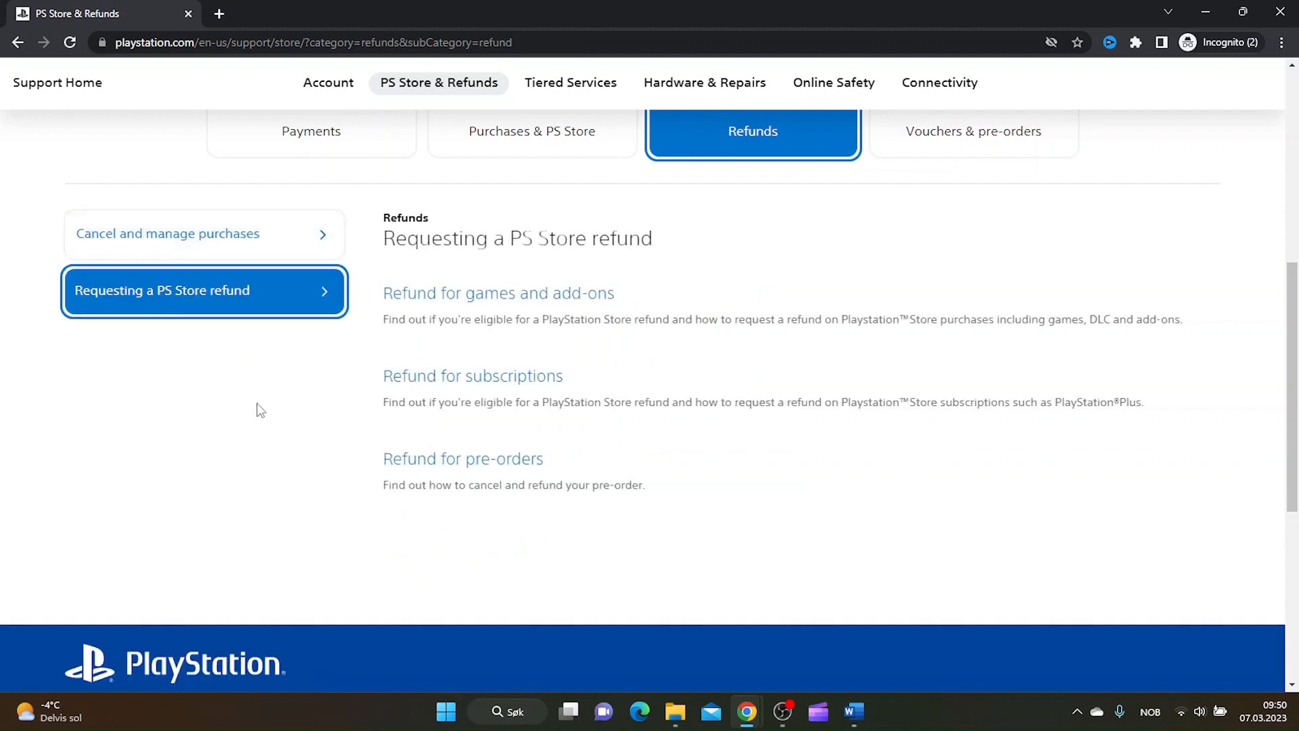
mouse_move(526, 383)
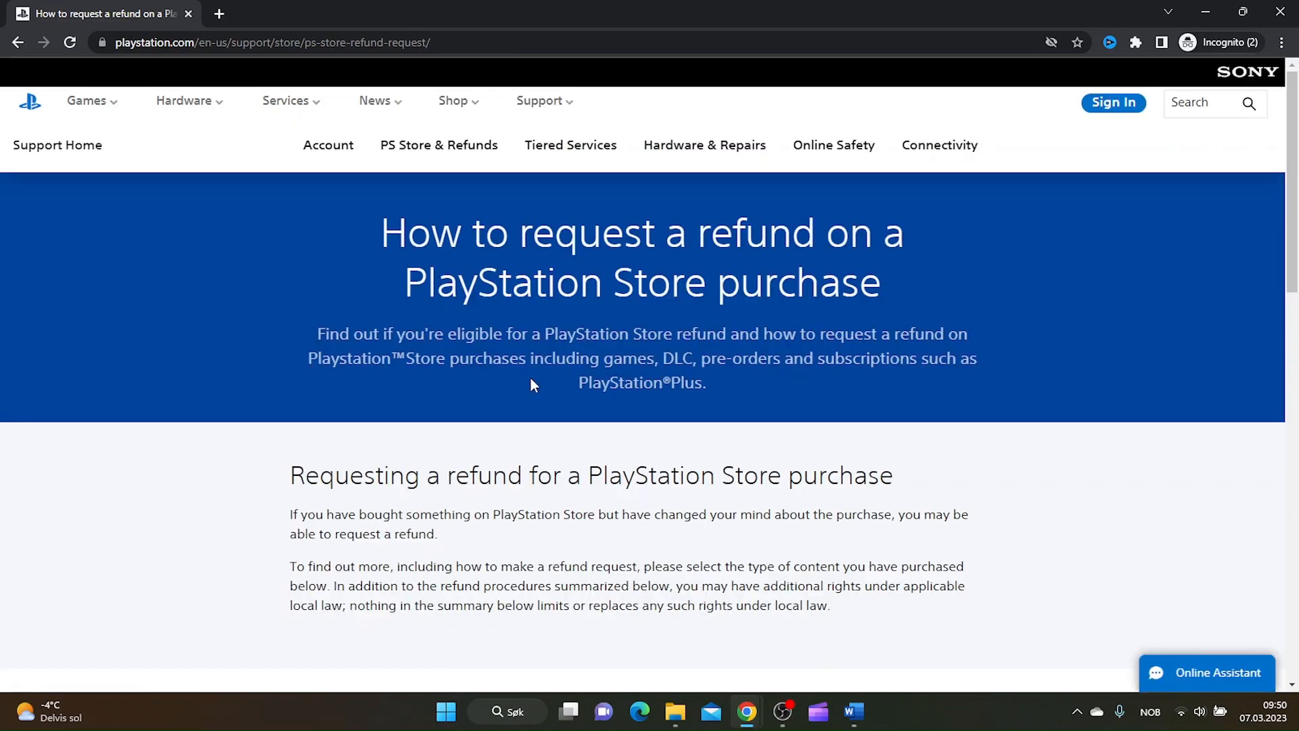
scroll(down, 3)
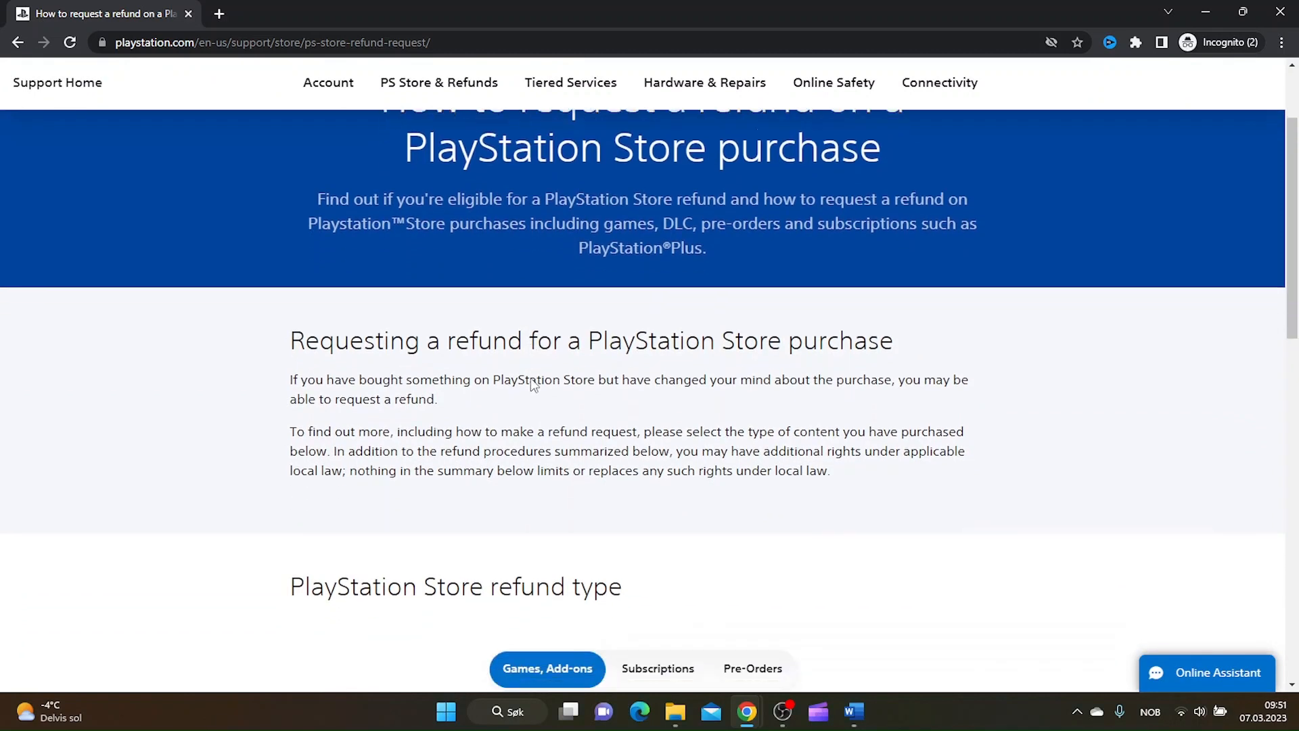
scroll(down, 3)
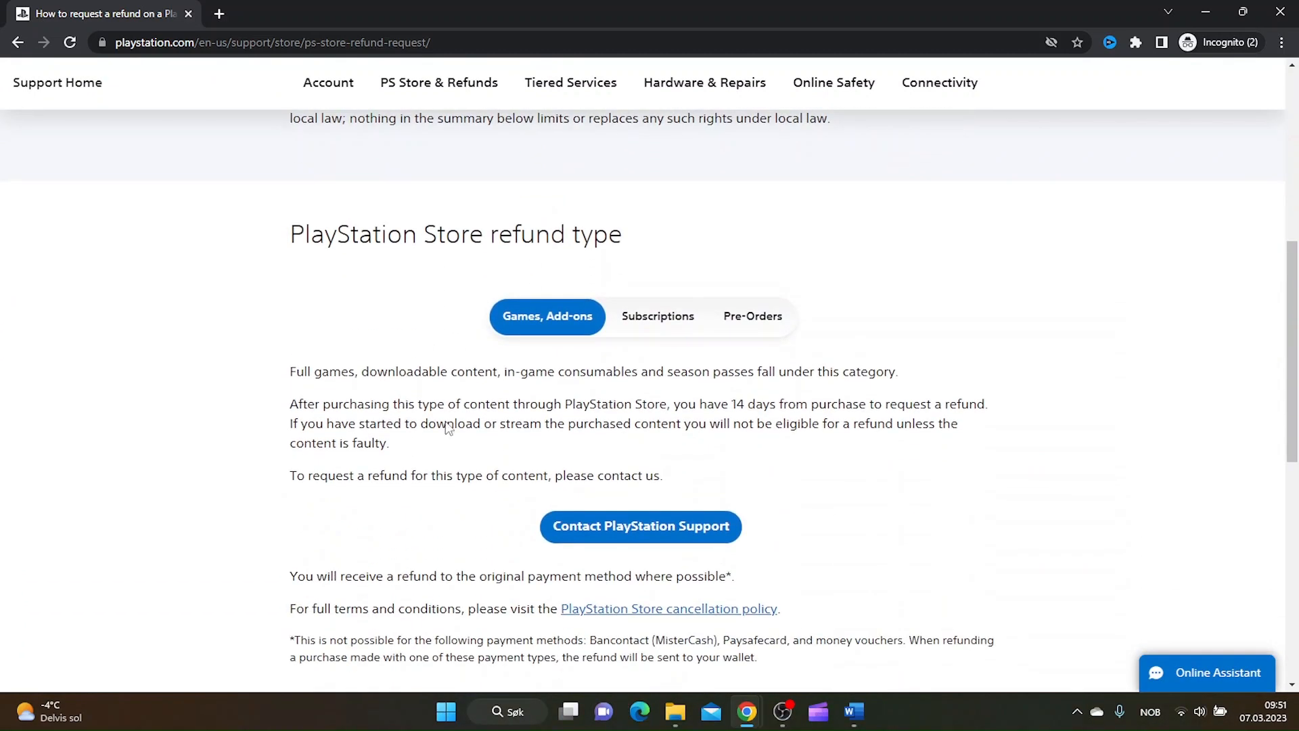
mouse_move(658, 315)
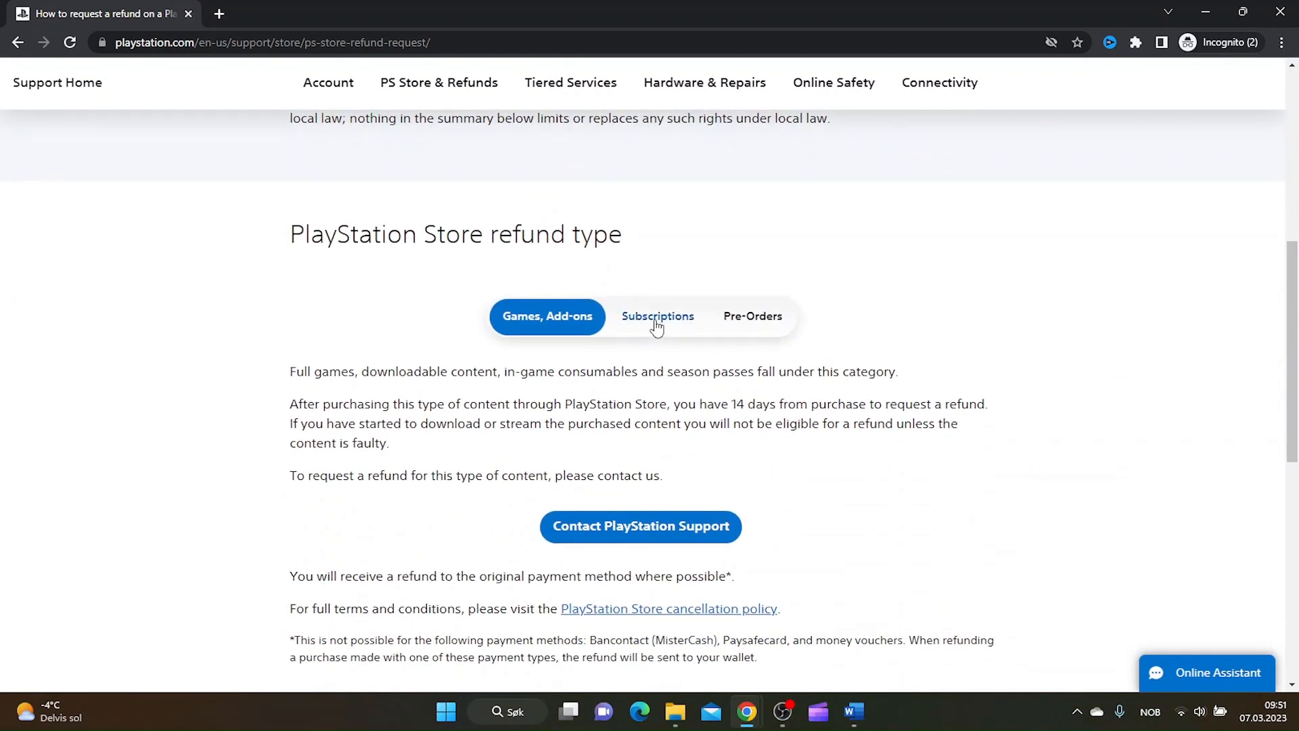
click(657, 316)
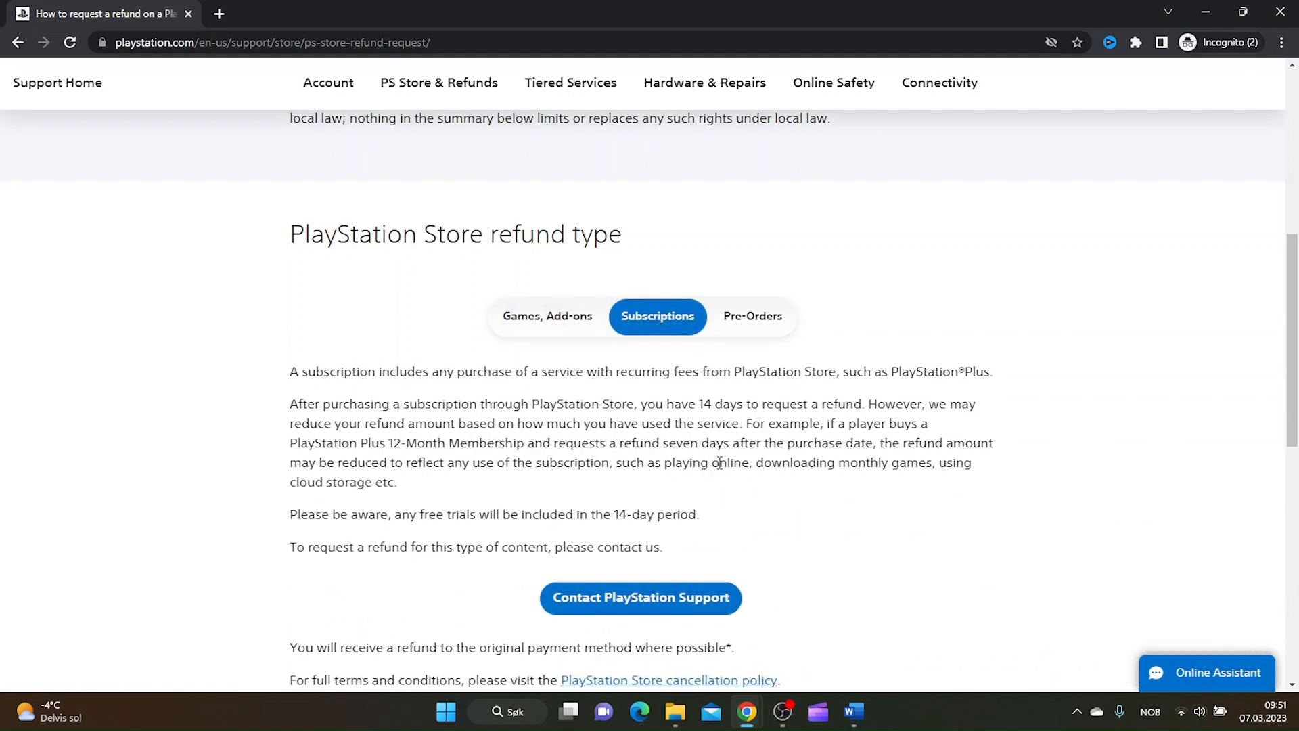
scroll(down, 3)
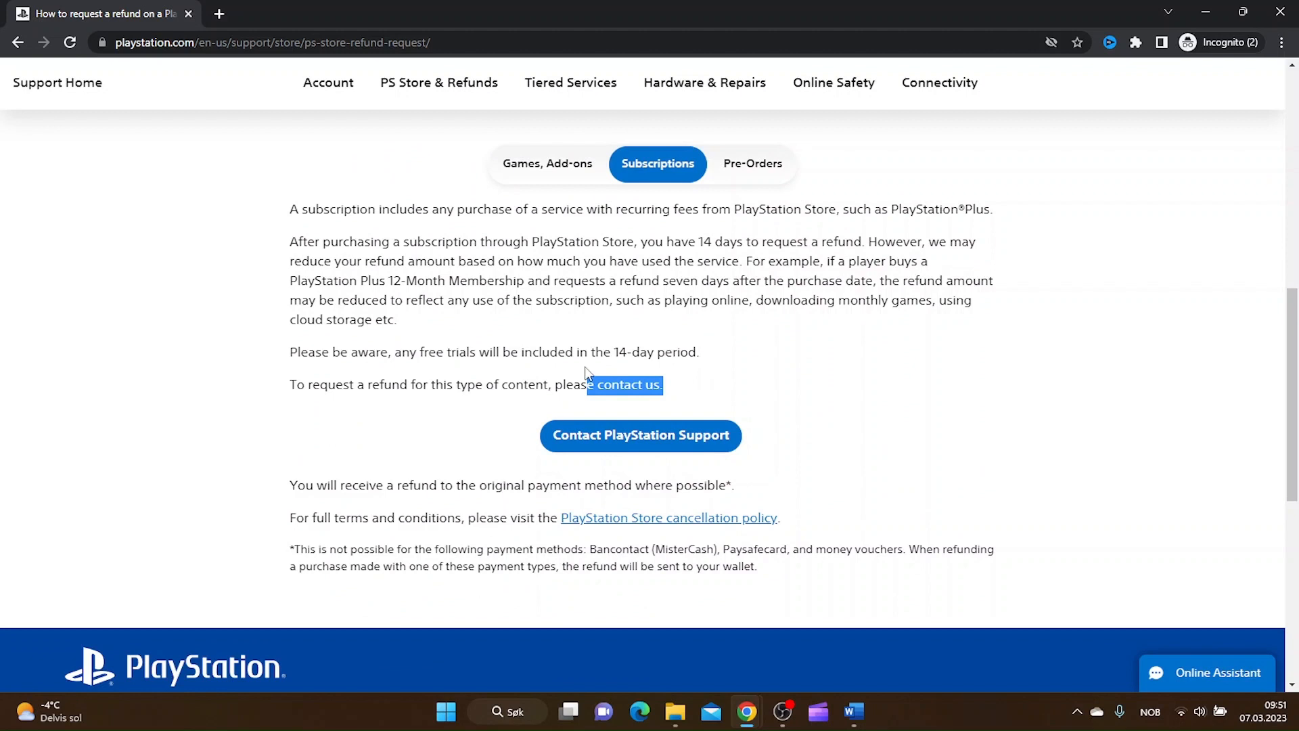
drag(589, 385, 290, 208)
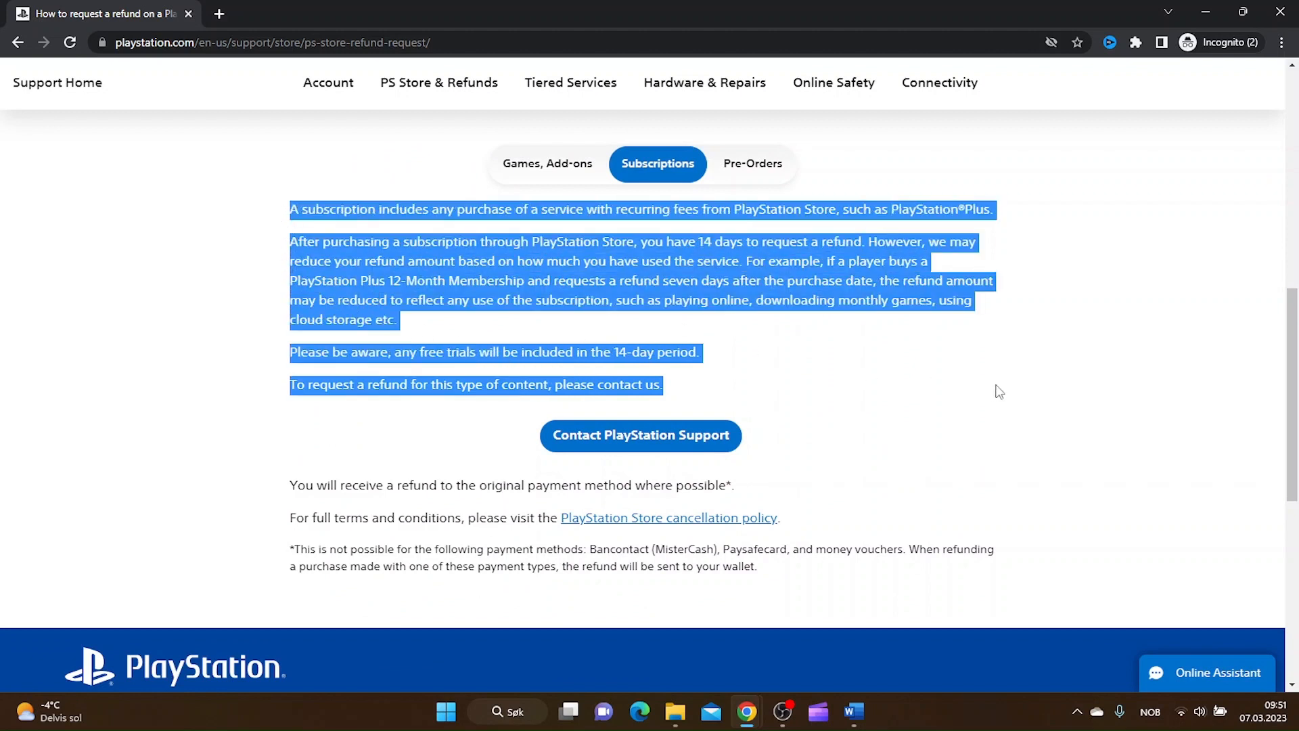
mouse_move(911, 415)
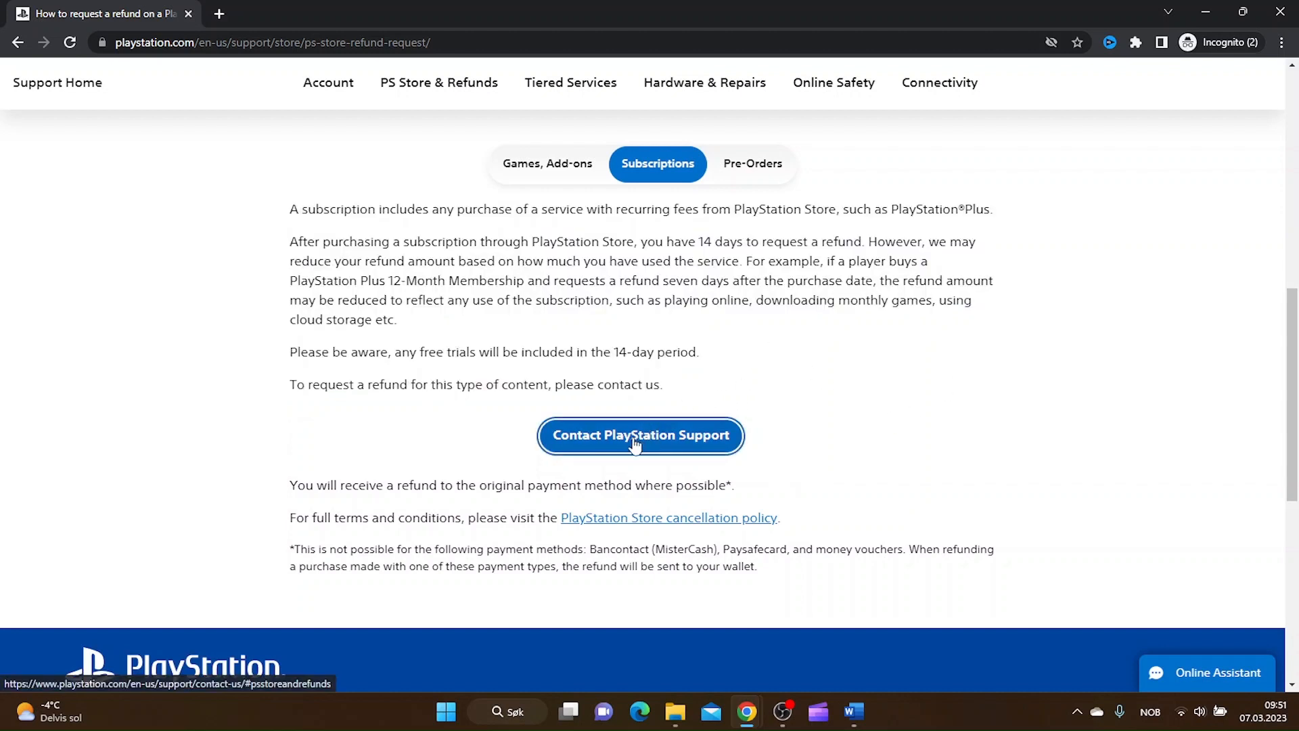
Reach the PlayStation Store refunds contact page via Contact Support and PS Store & Refunds
click(640, 435)
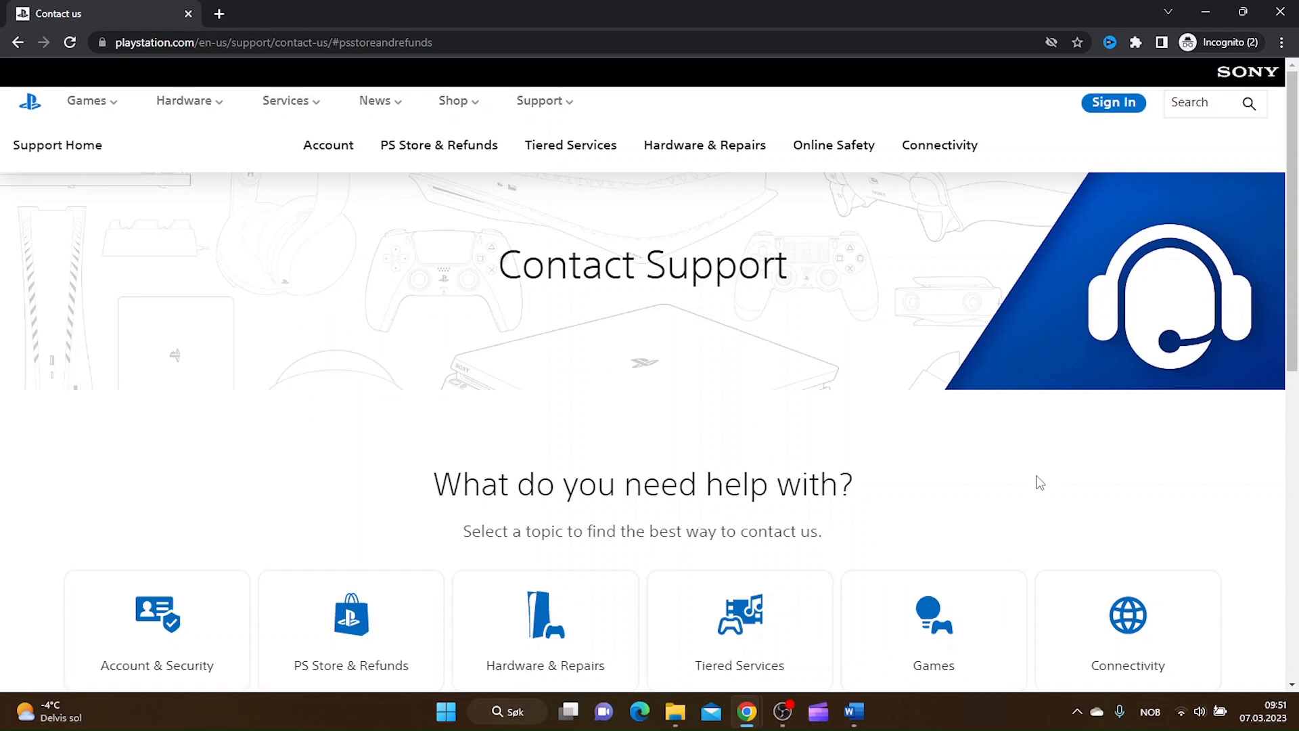
scroll(down, 3)
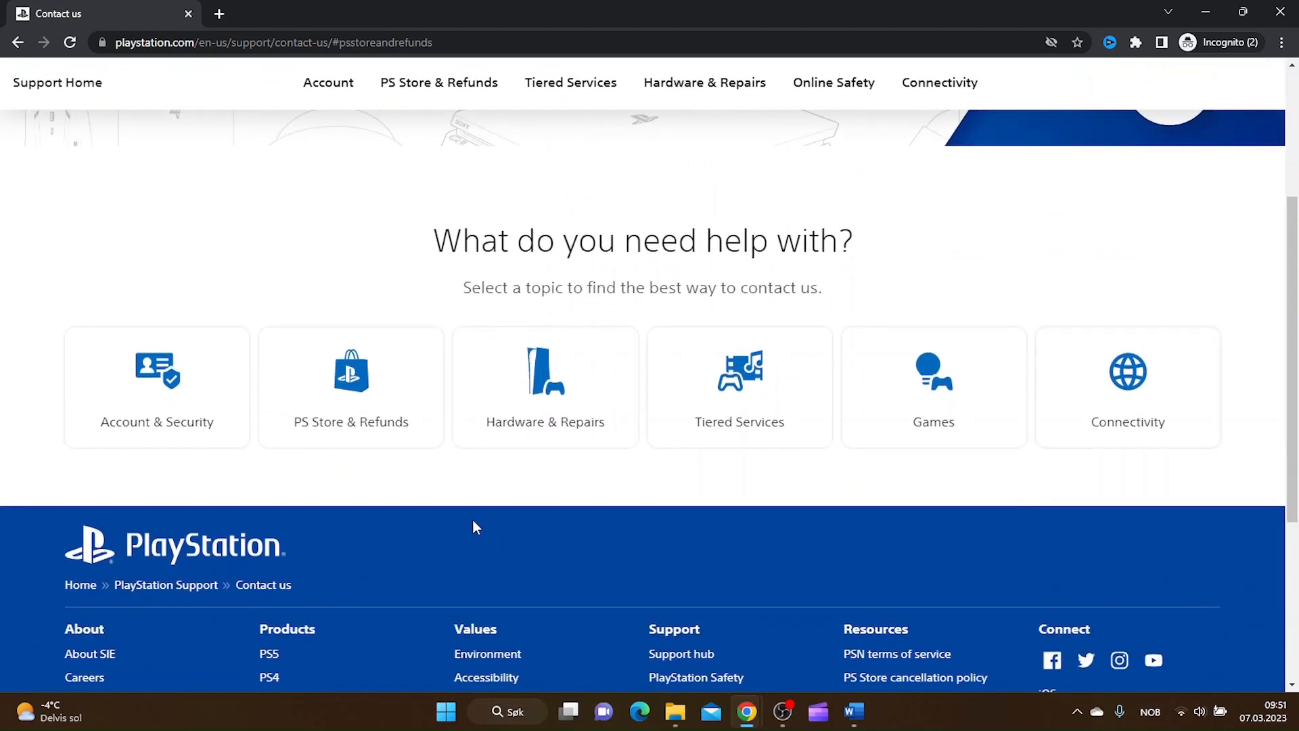
mouse_move(330, 390)
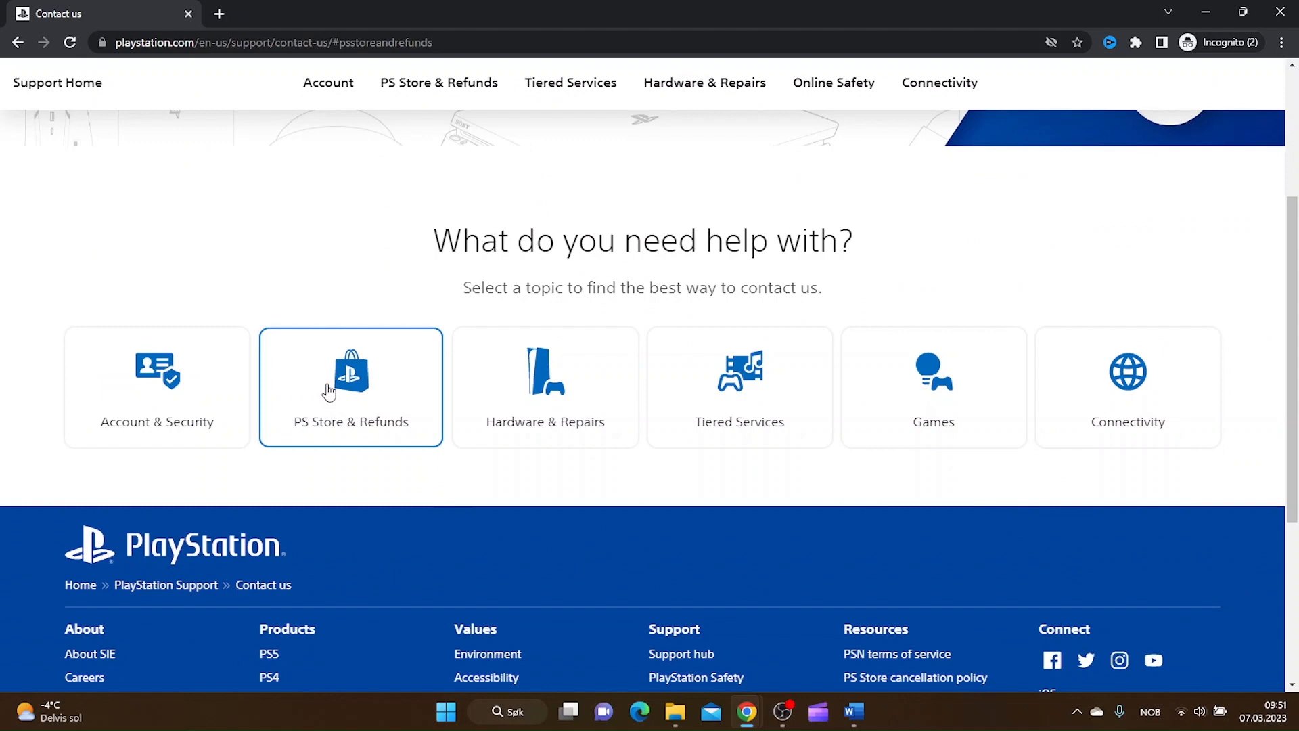
click(351, 387)
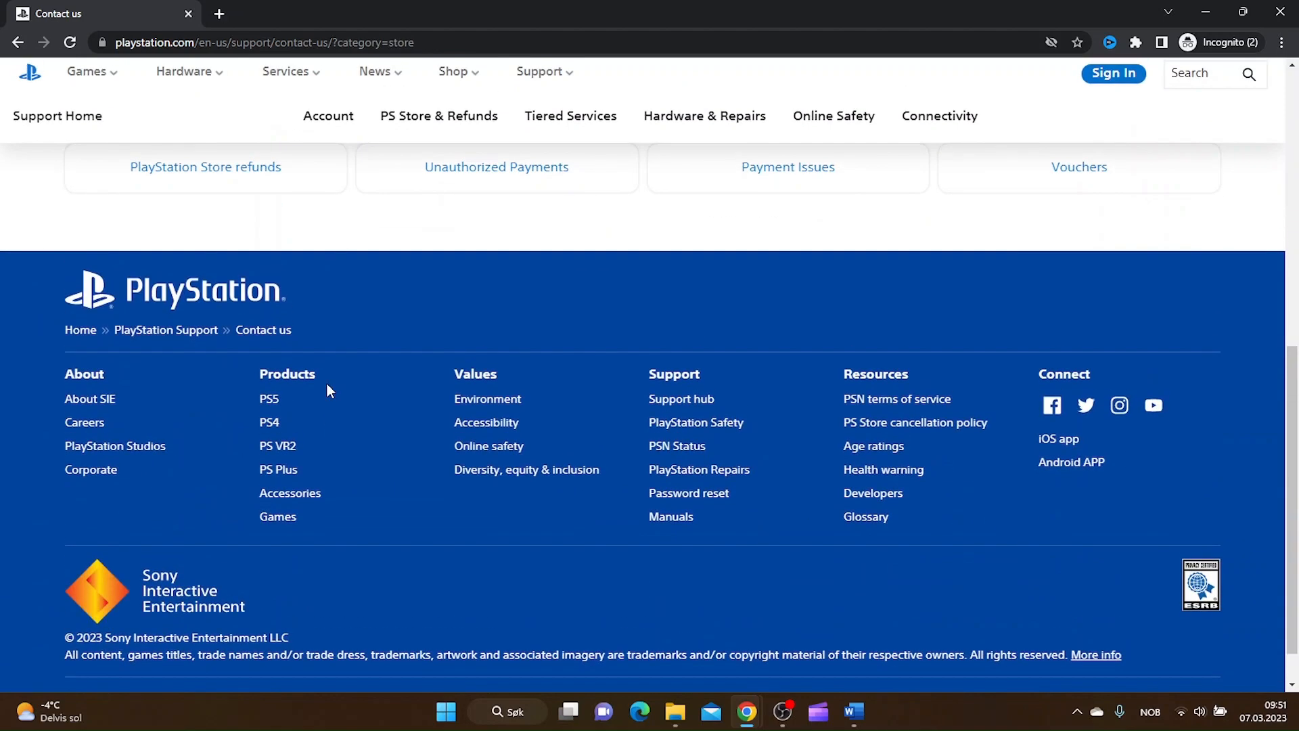
mouse_move(214, 175)
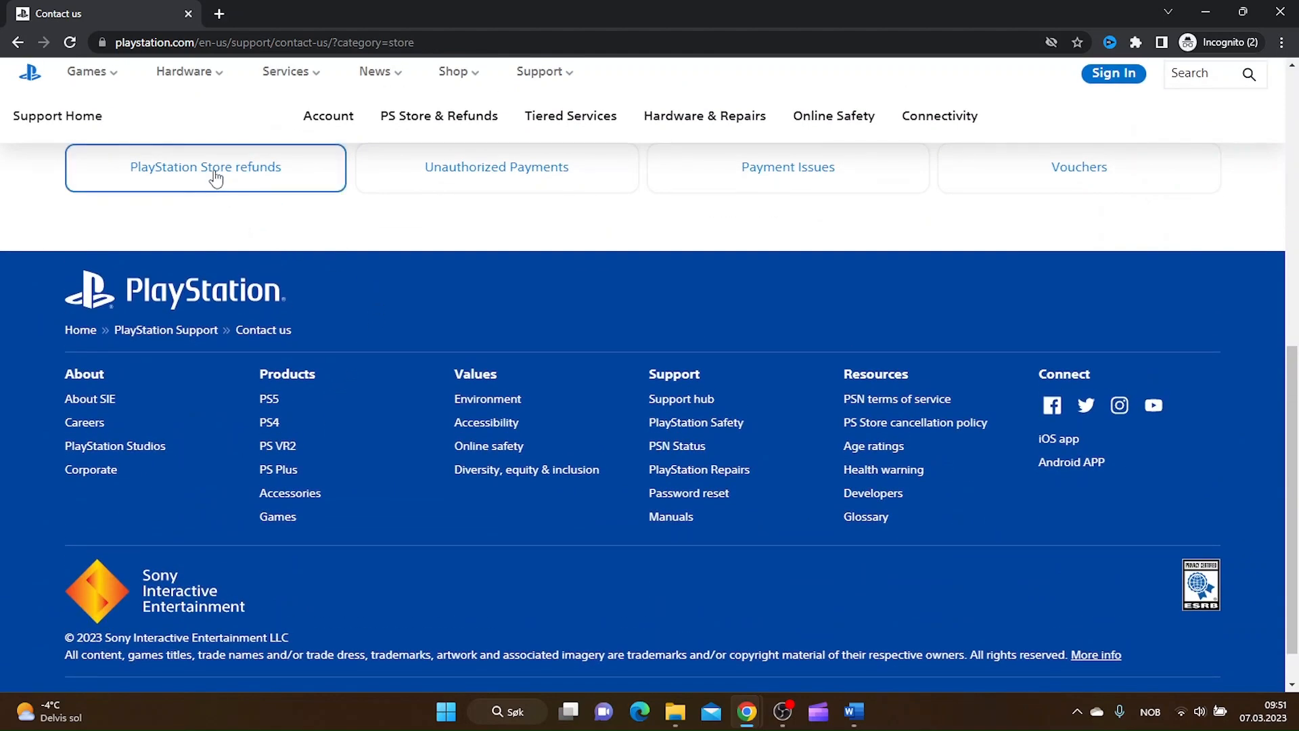
click(204, 167)
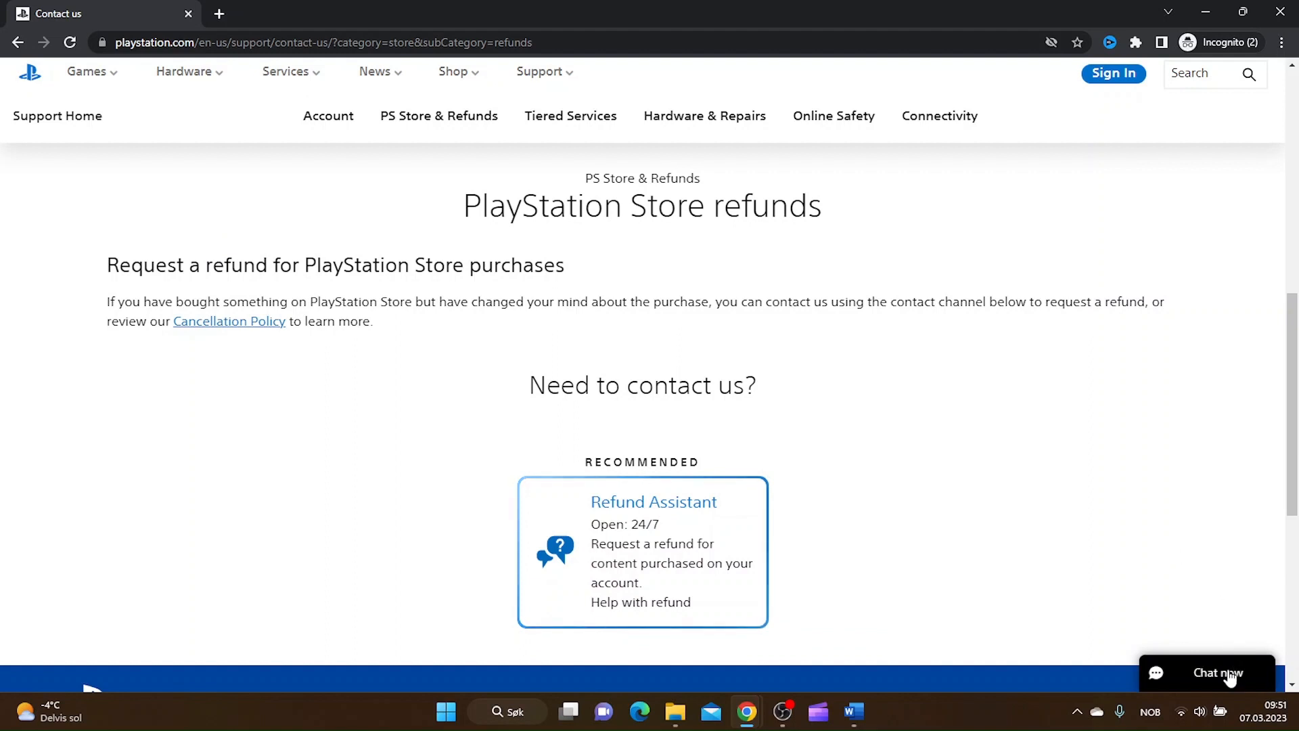
Start the Online Assistant chat with the name 'paul smith'
click(1218, 673)
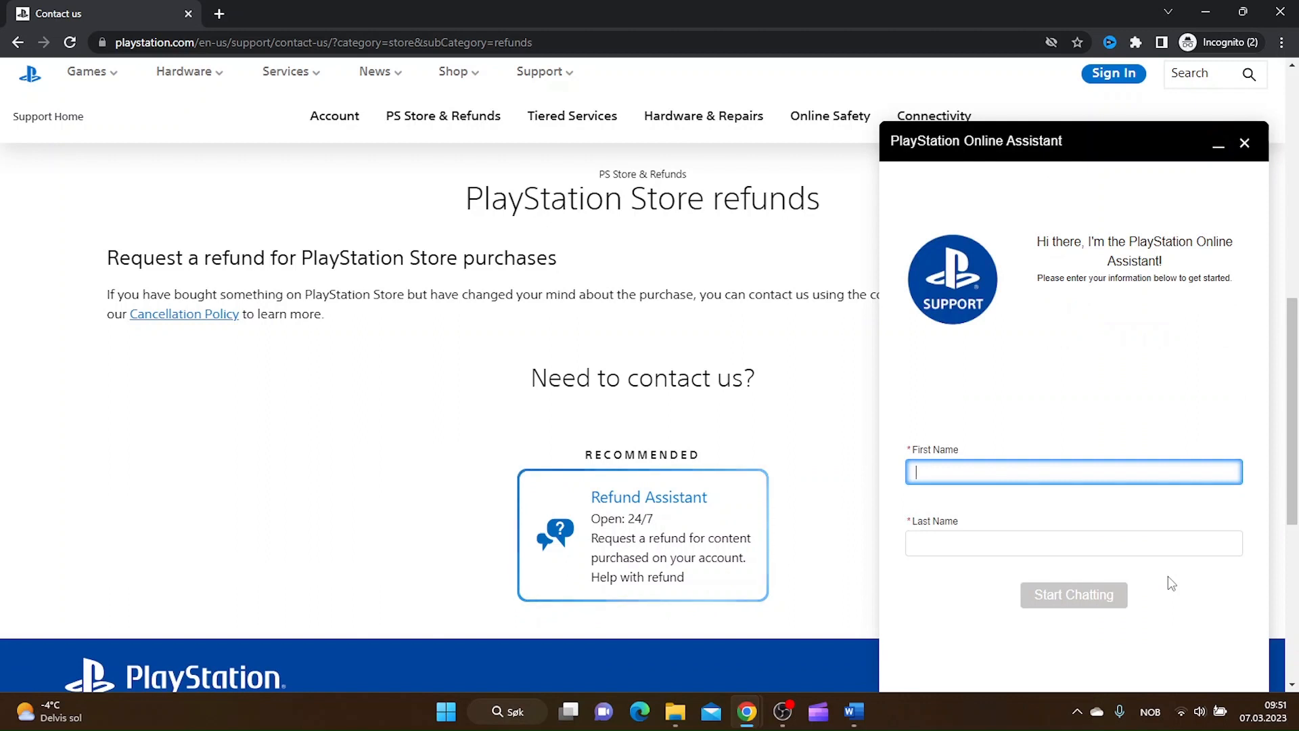
text(paul)
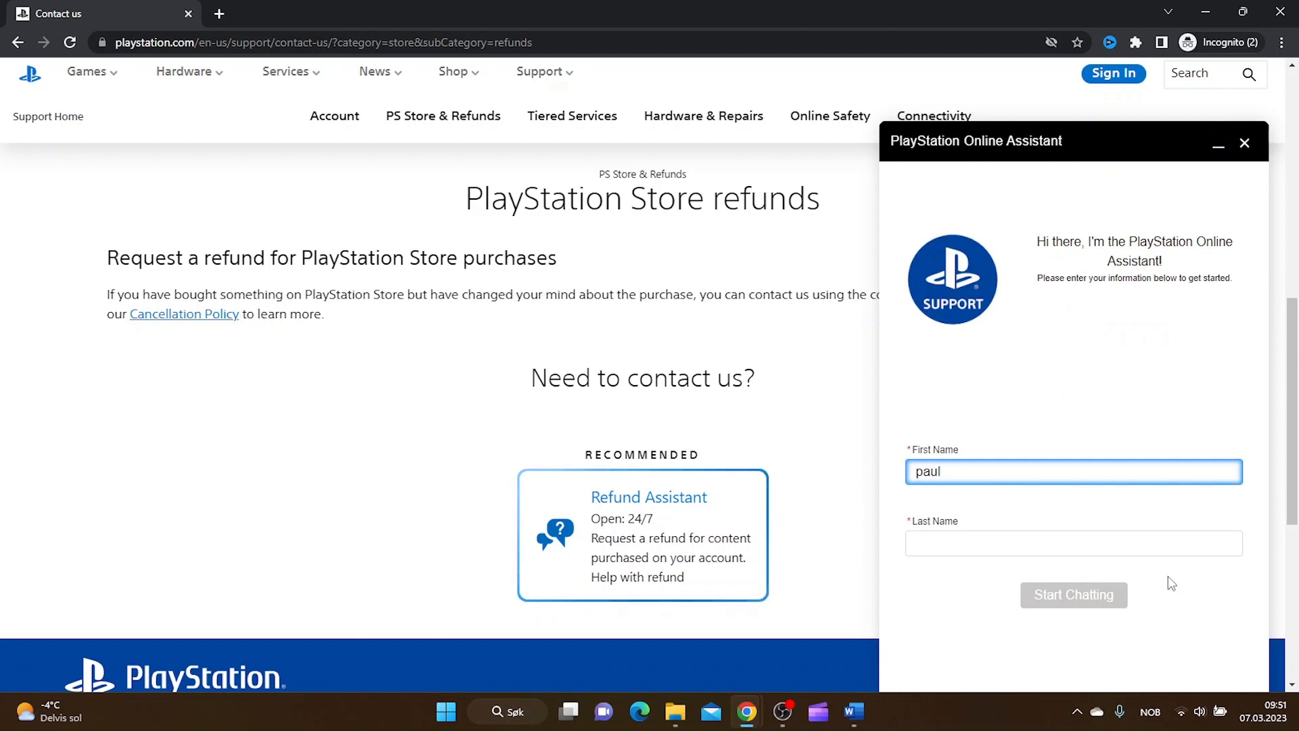
text(s)
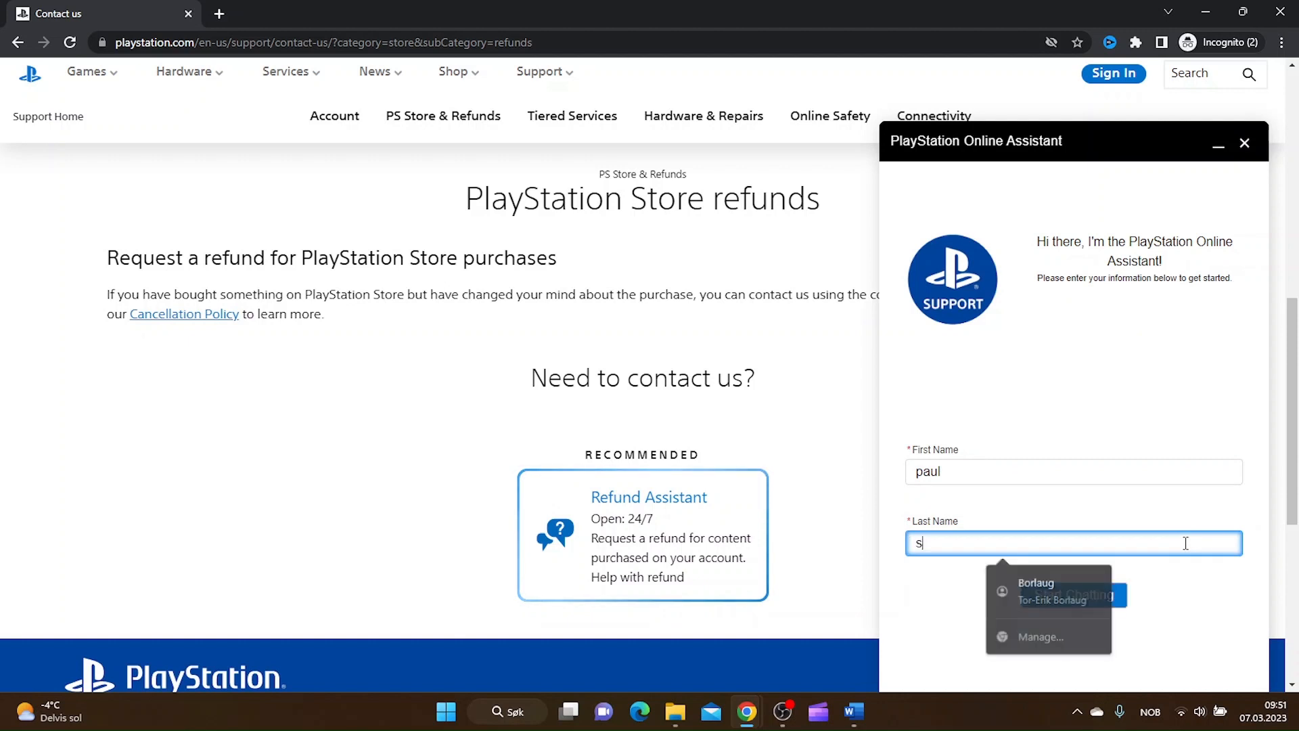
text(mith)
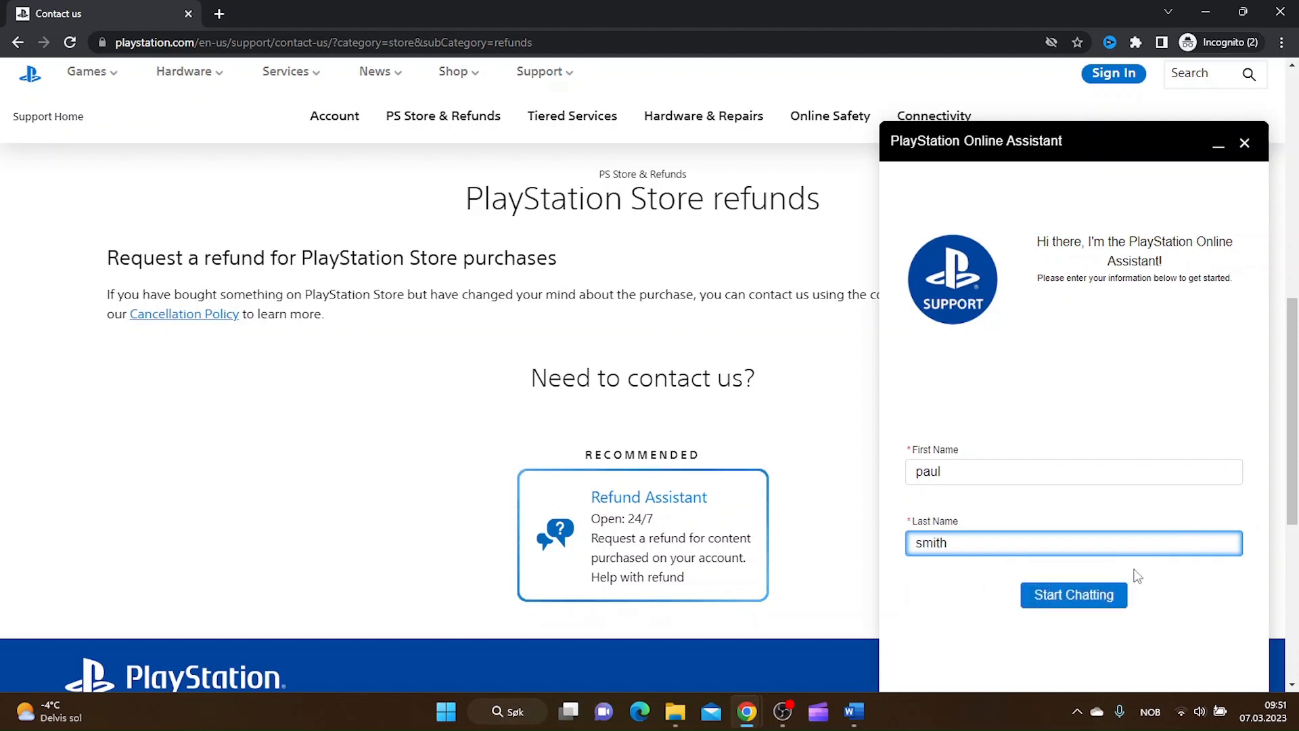
click(1073, 596)
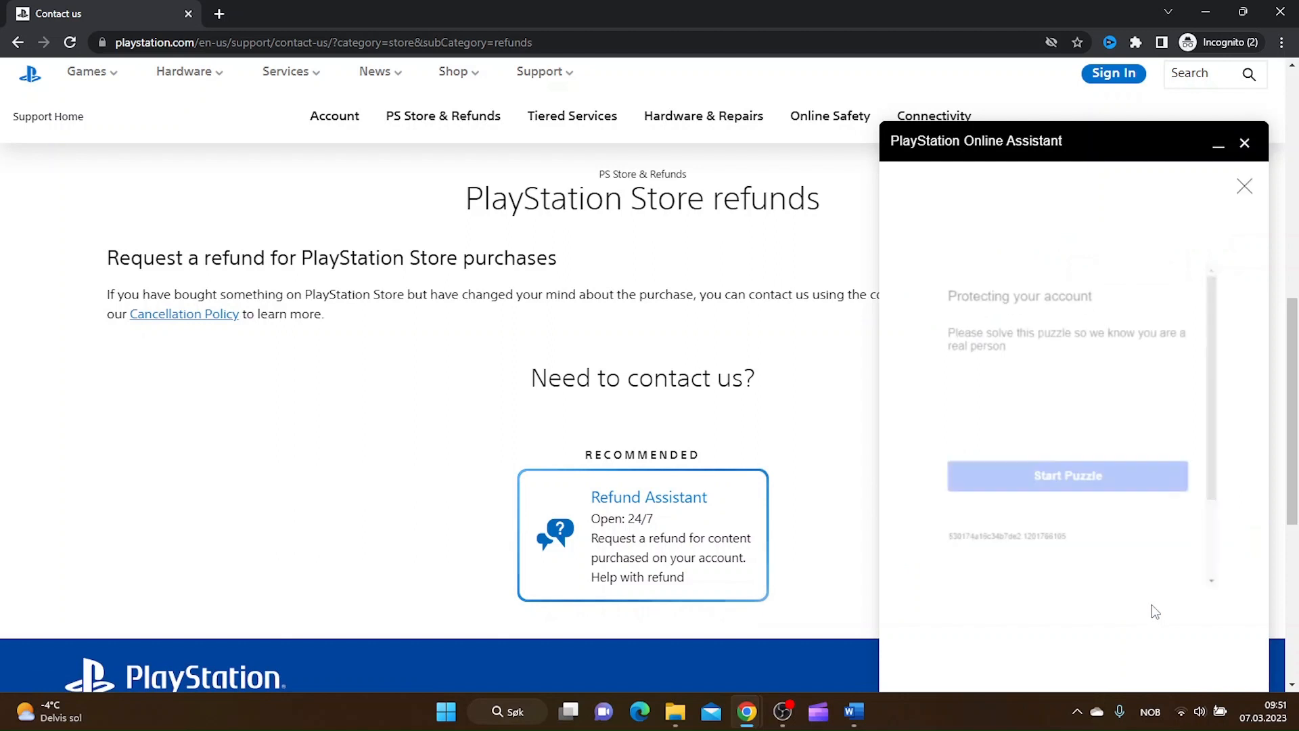
Begin the verification puzzle and rotate the animal toward the hand's direction
click(1068, 475)
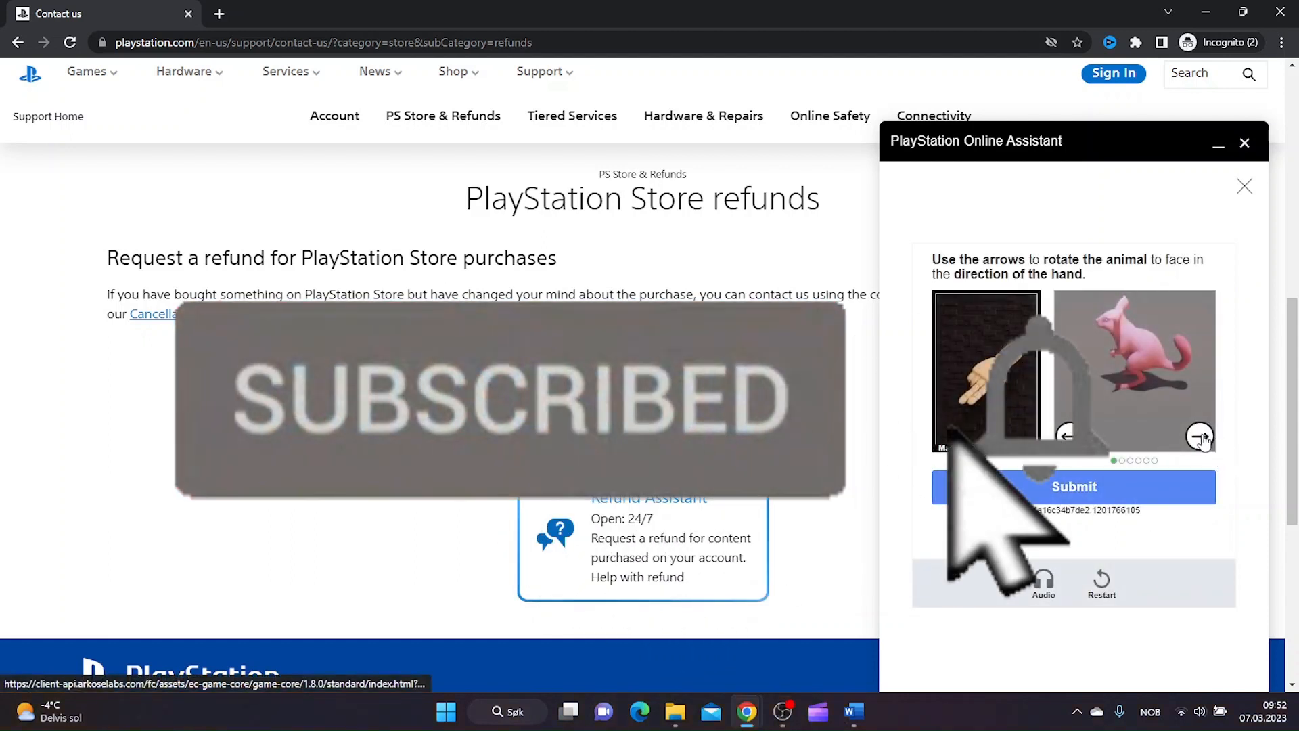
click(1070, 437)
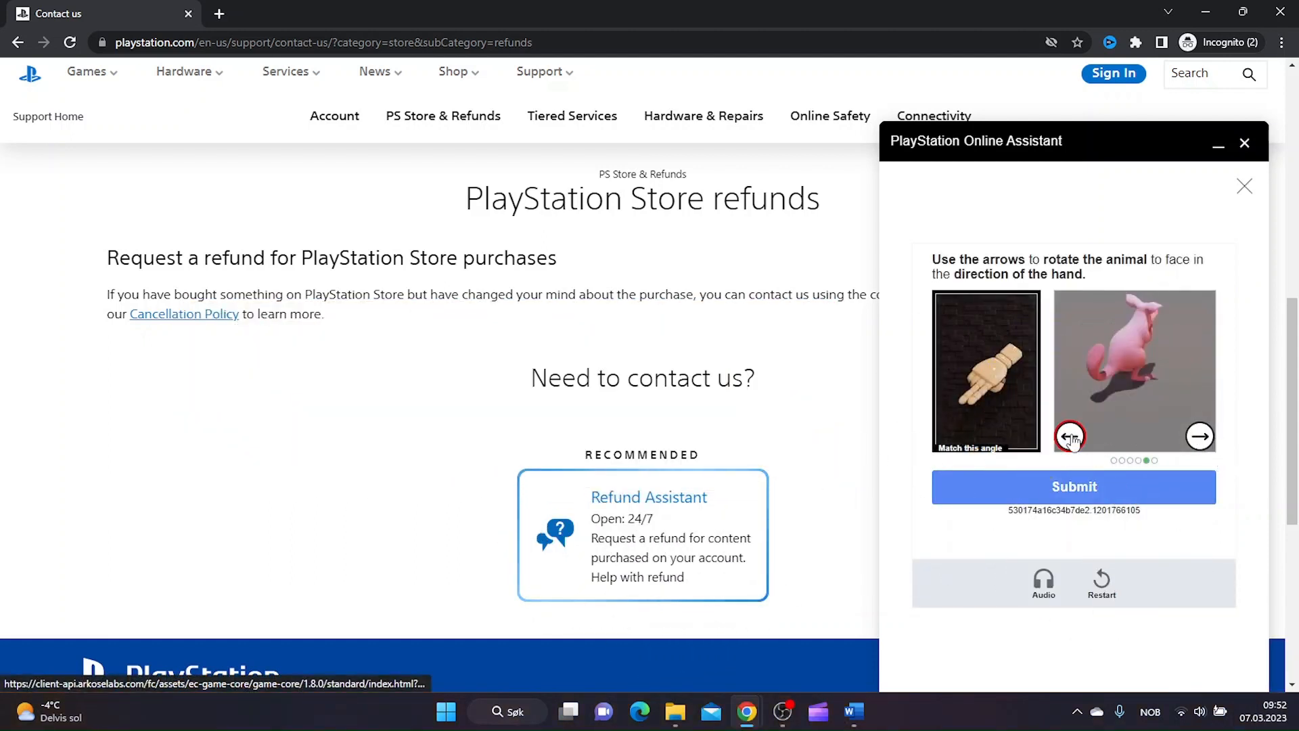
click(1070, 438)
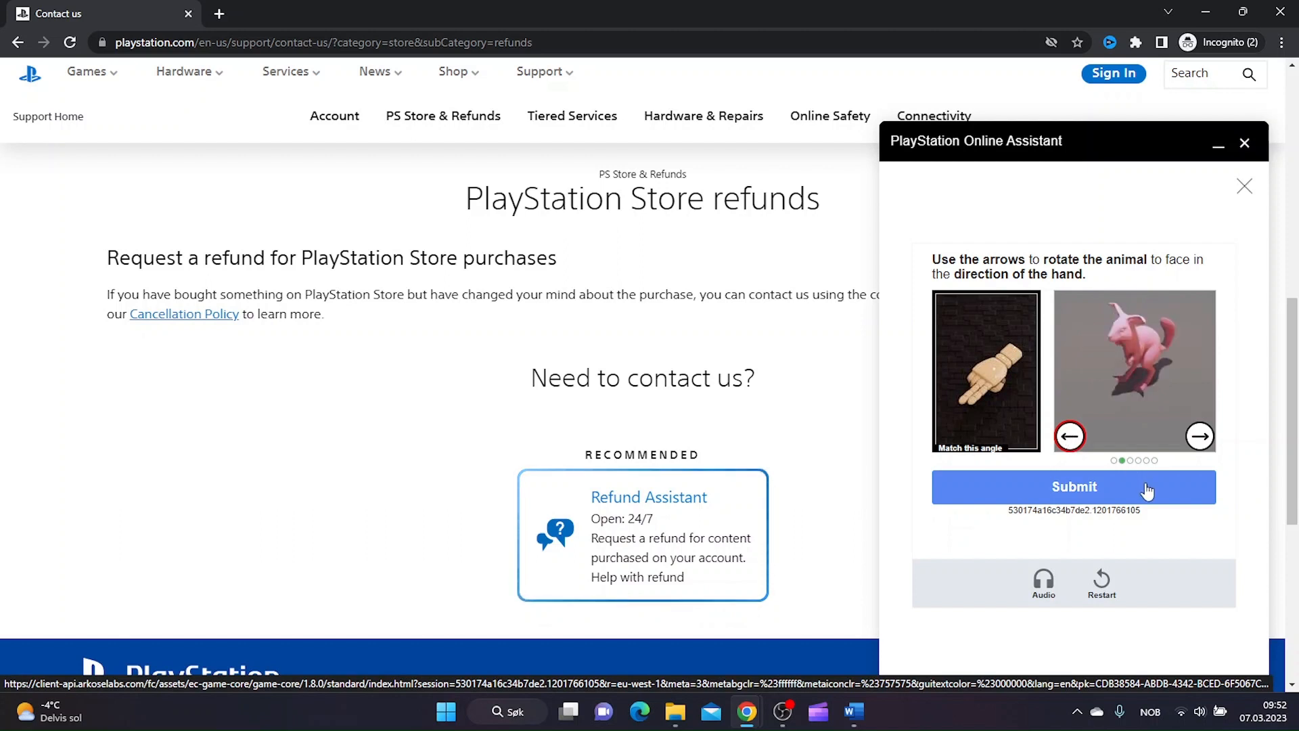